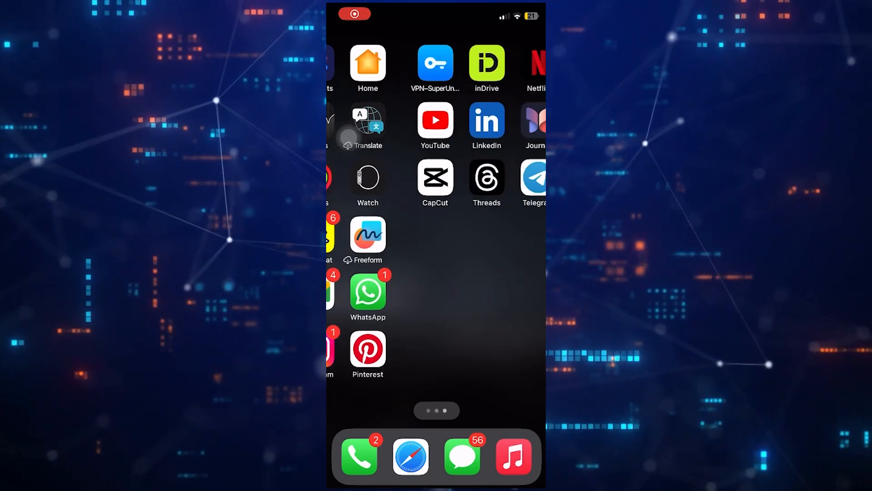
# - Launch YouTube from the home screen and go to the You page with History and Playlists
pyautogui.hscroll(-3)
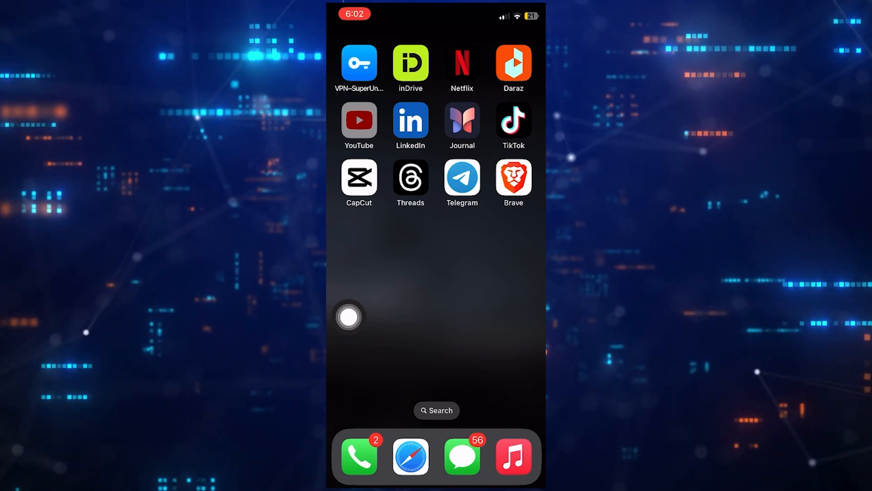
pyautogui.click(359, 119)
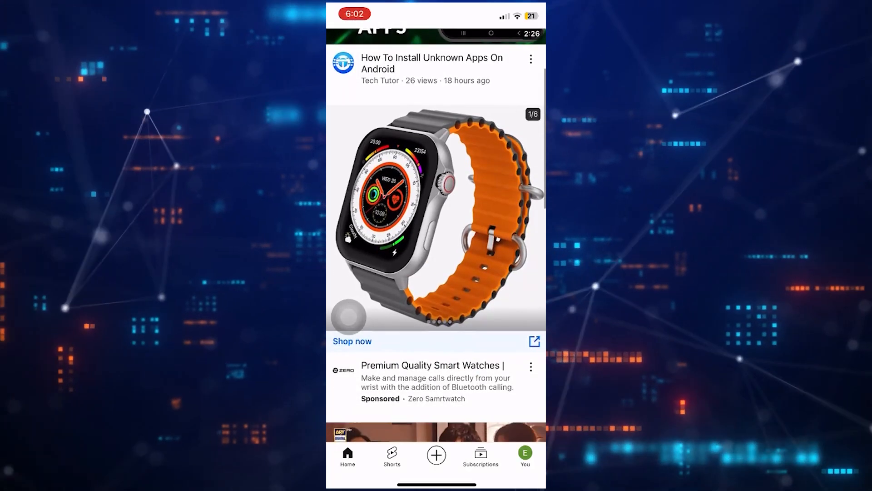
pyautogui.click(524, 456)
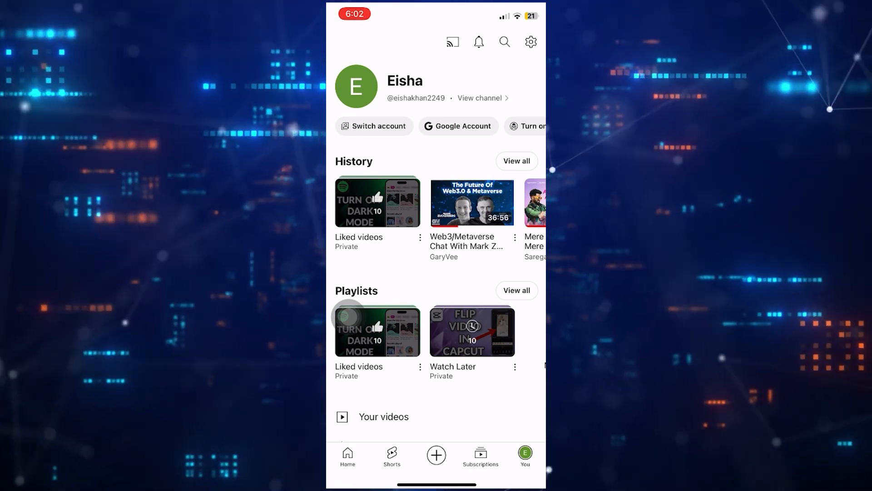
# - Go to Settings > General, where Location reads United States
pyautogui.click(530, 42)
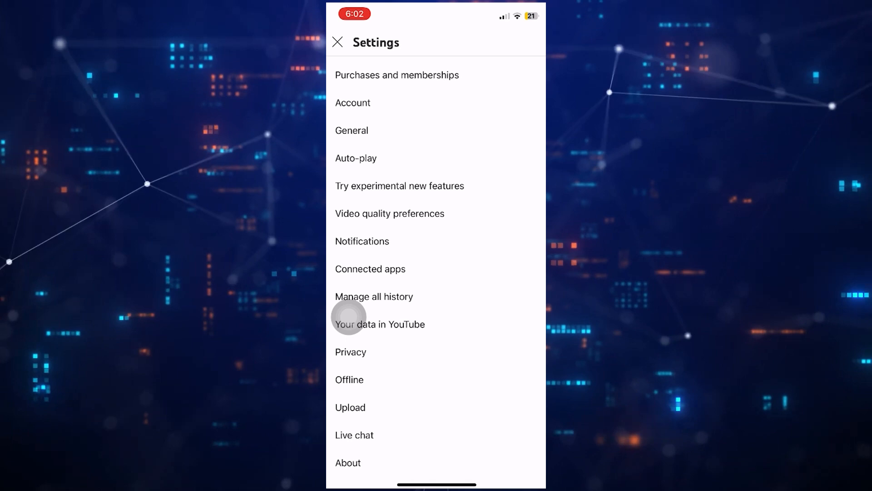
pyautogui.click(351, 130)
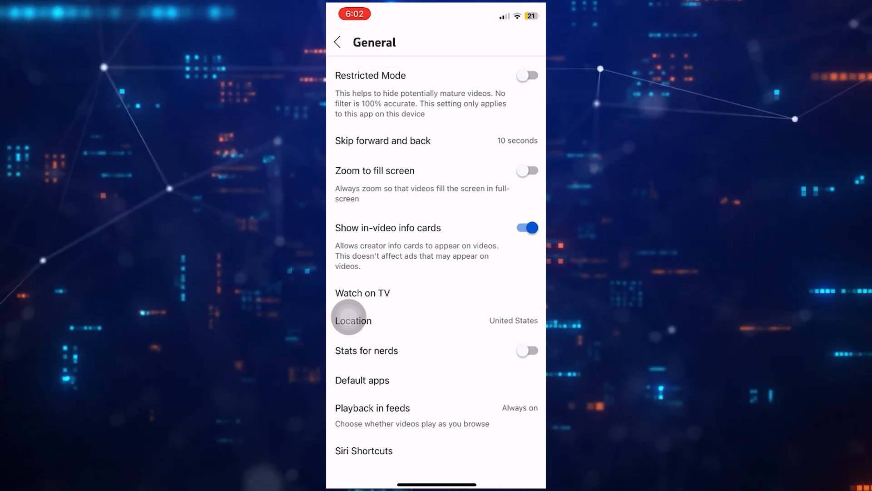
# - In the Location list, pick France, then change the selection to Latvia
pyautogui.click(353, 321)
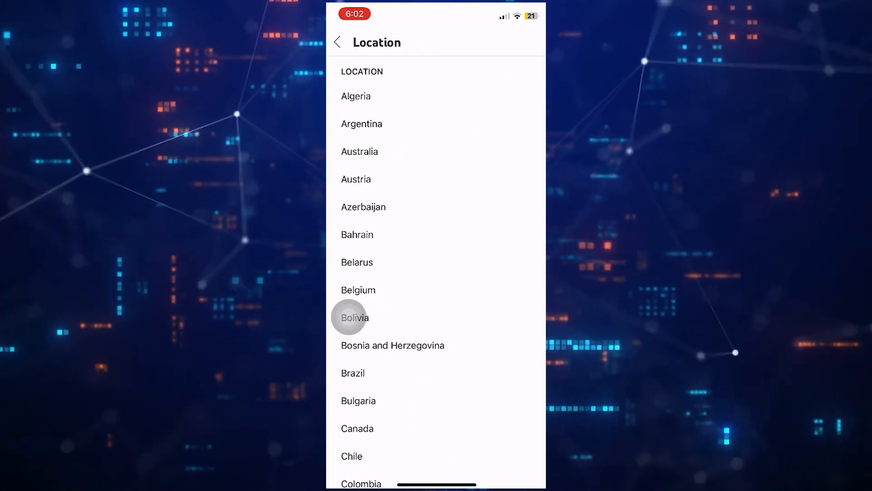
pyautogui.scroll(-3)
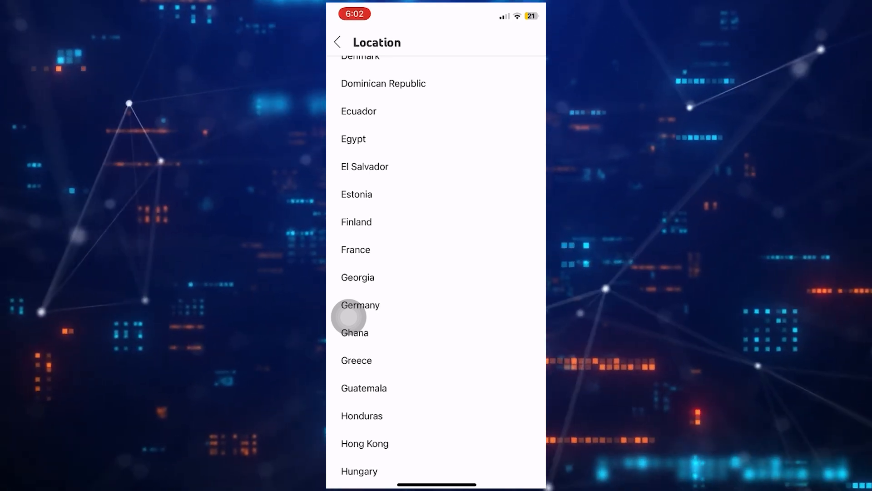
pyautogui.click(355, 248)
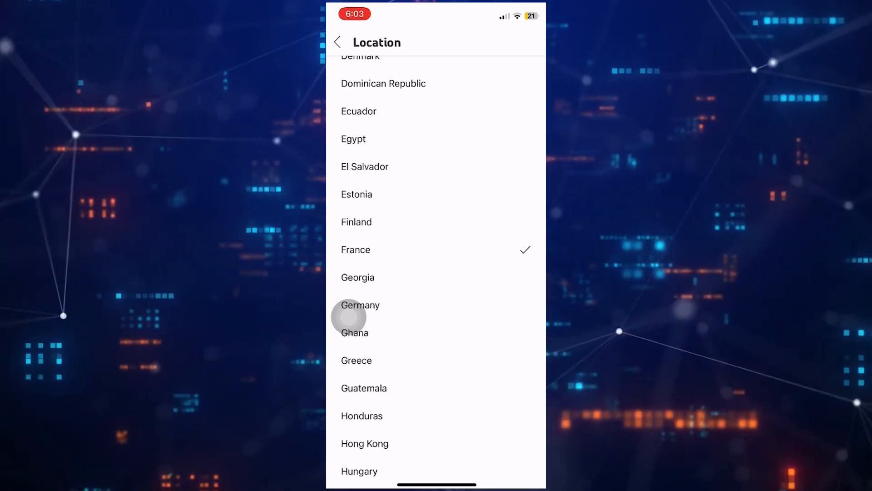
pyautogui.scroll(-3)
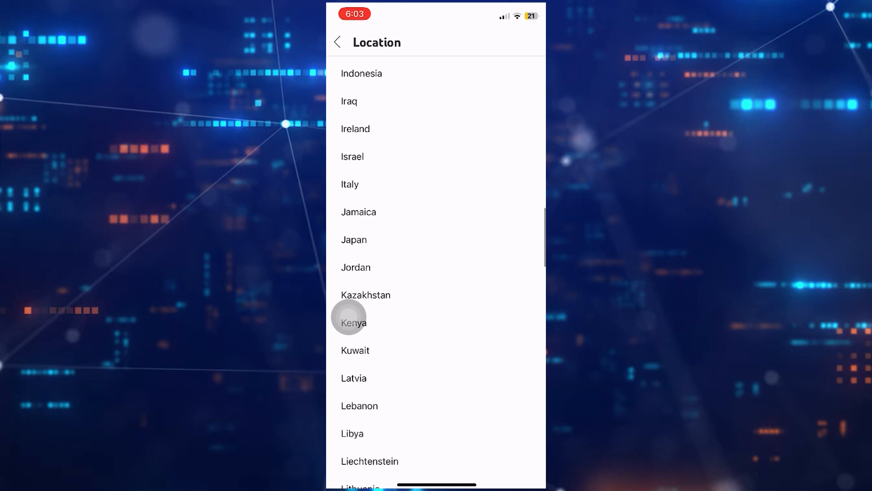
pyautogui.click(353, 378)
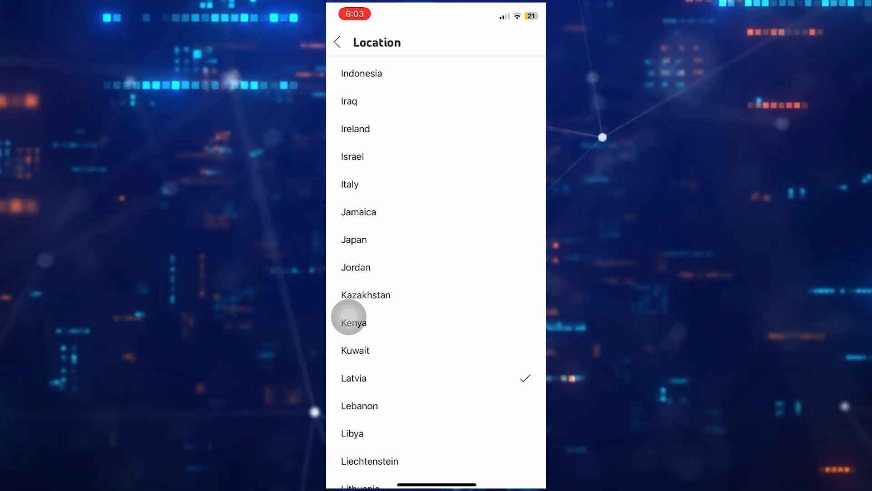